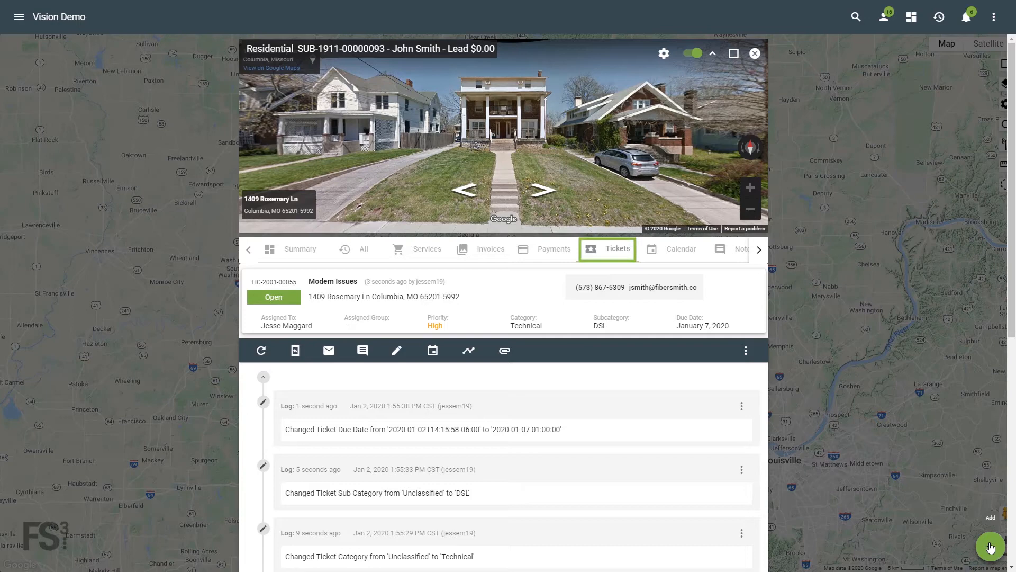
mouse_move(468, 350)
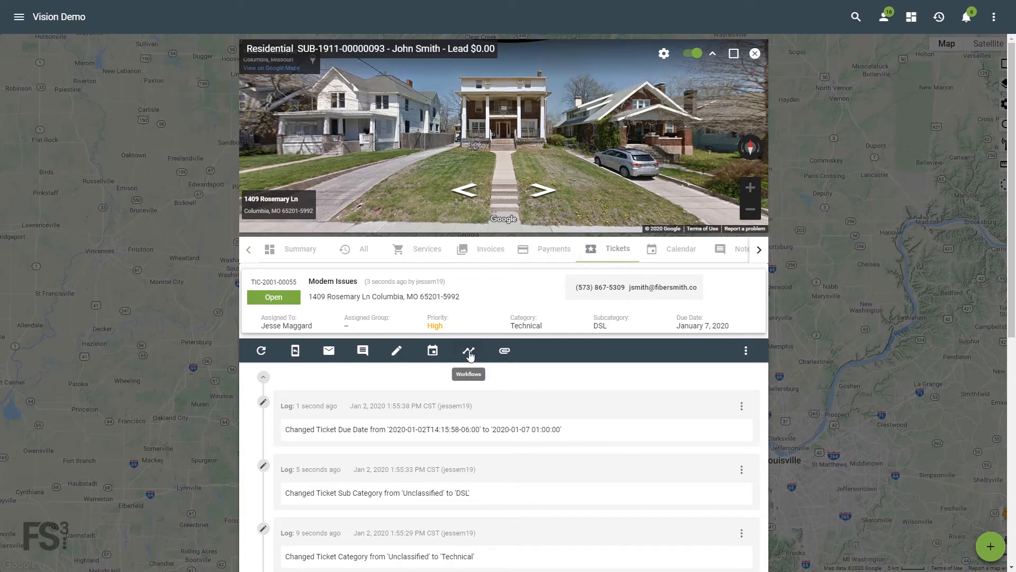
- Show the Select Workflow field from the Modem Issues ticket's toolbar
click(470, 351)
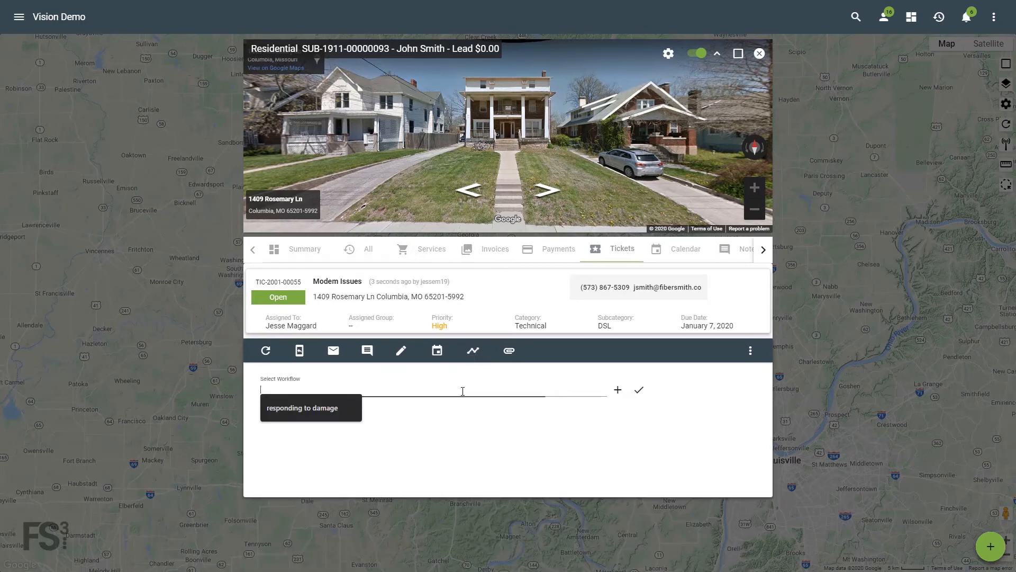
- Add a new workflow named 'Modem Troubleshoot' and confirm the name
click(462, 390)
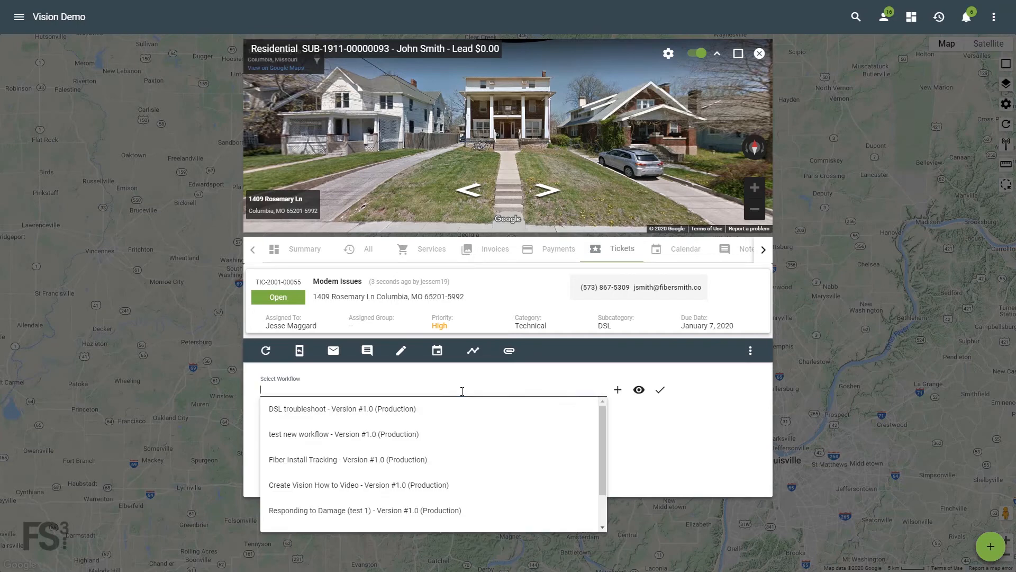
mouse_move(617, 389)
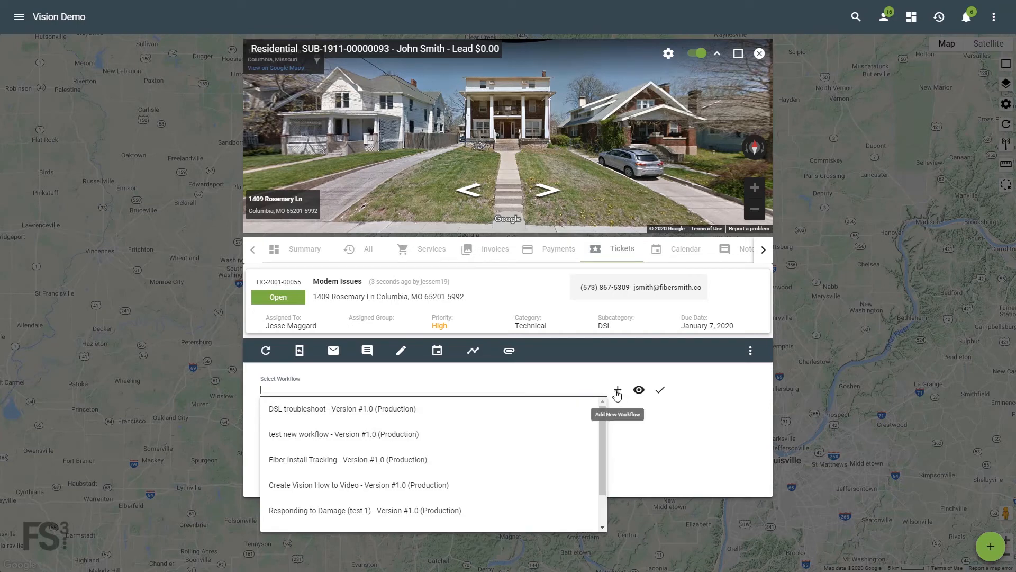
click(617, 390)
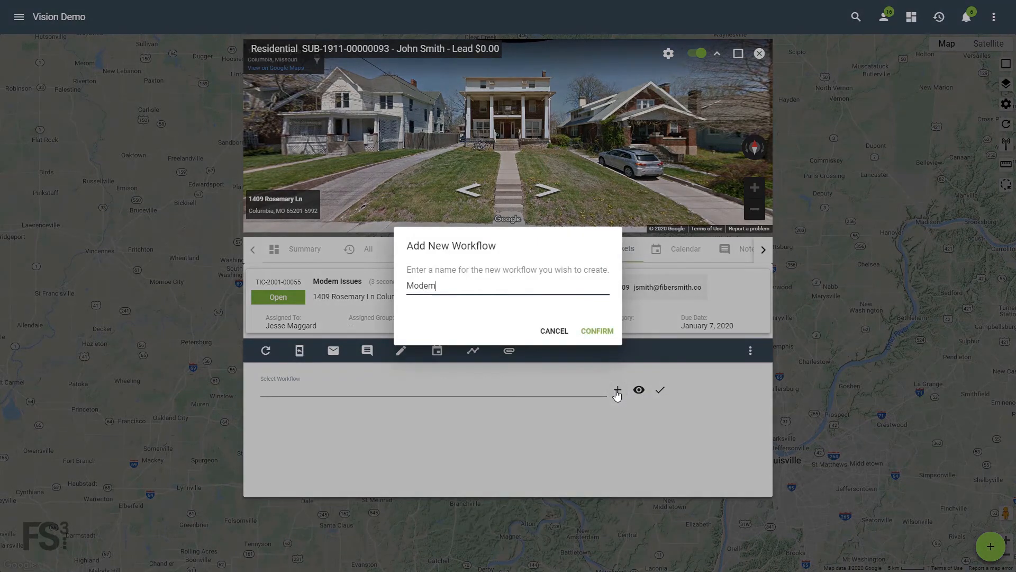
text(Troubleshoot)
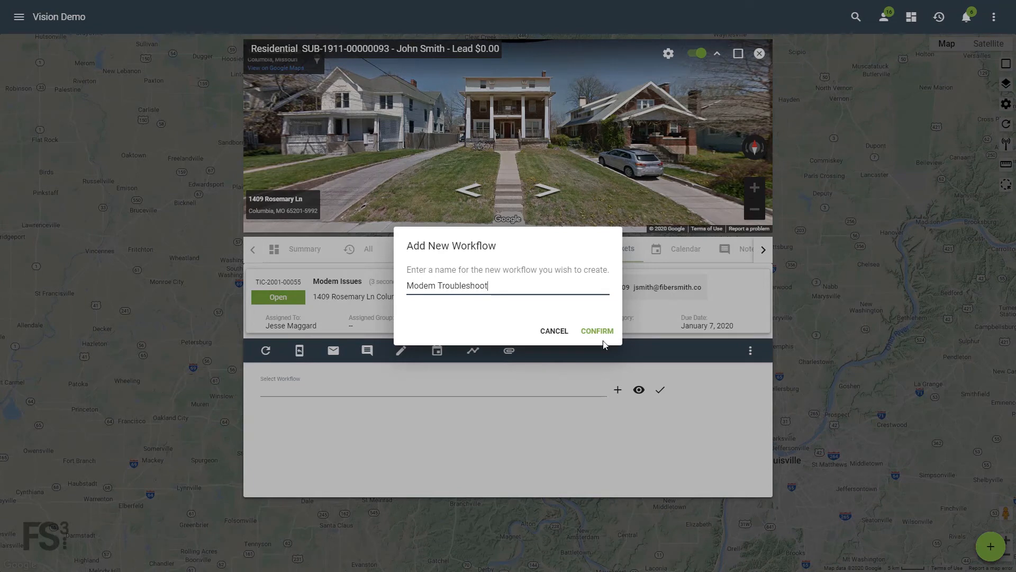
click(597, 330)
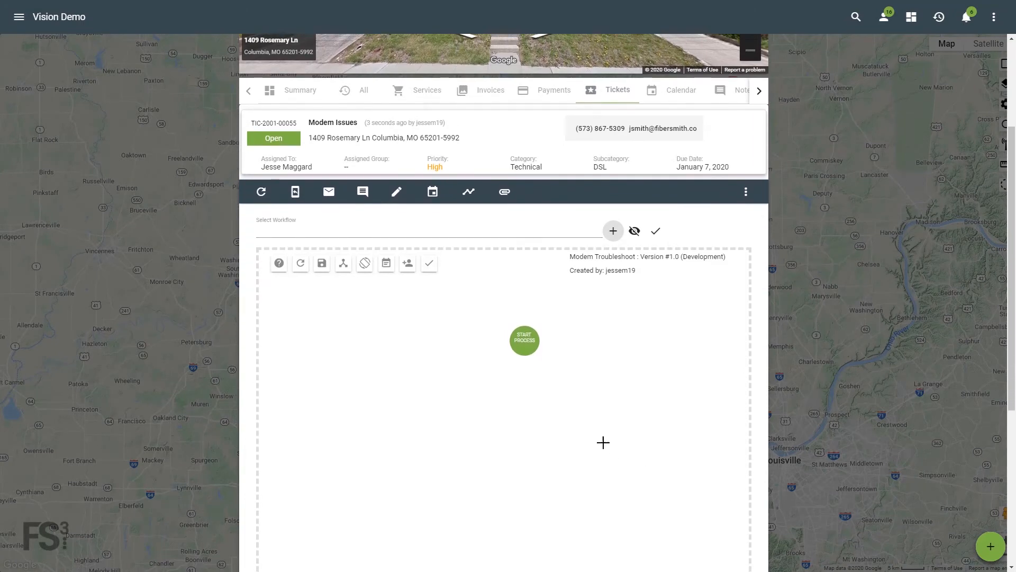
- Build the task diagram from Start Process through Cycle power and the following tasks
scroll(down, 3)
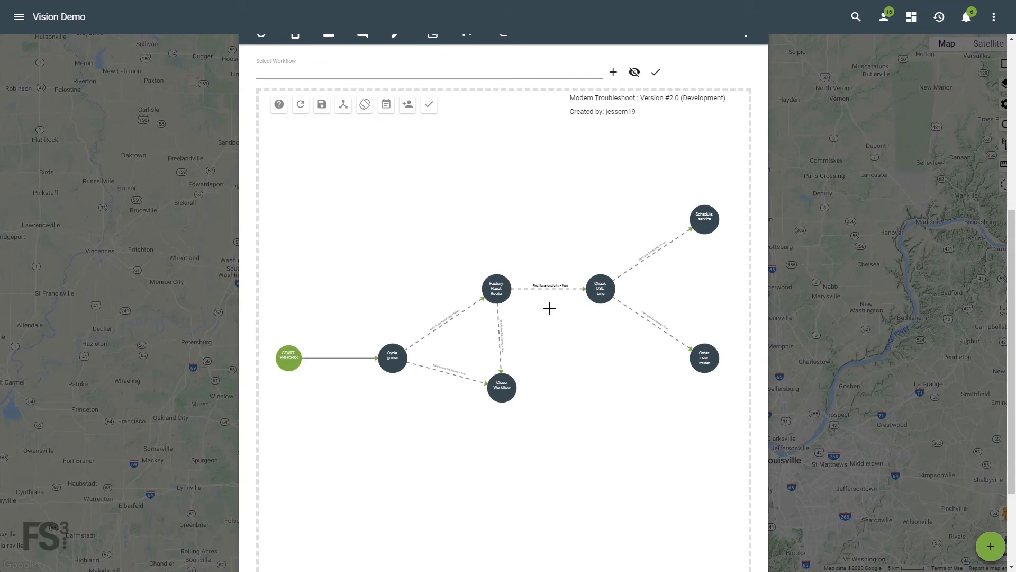
mouse_move(430, 105)
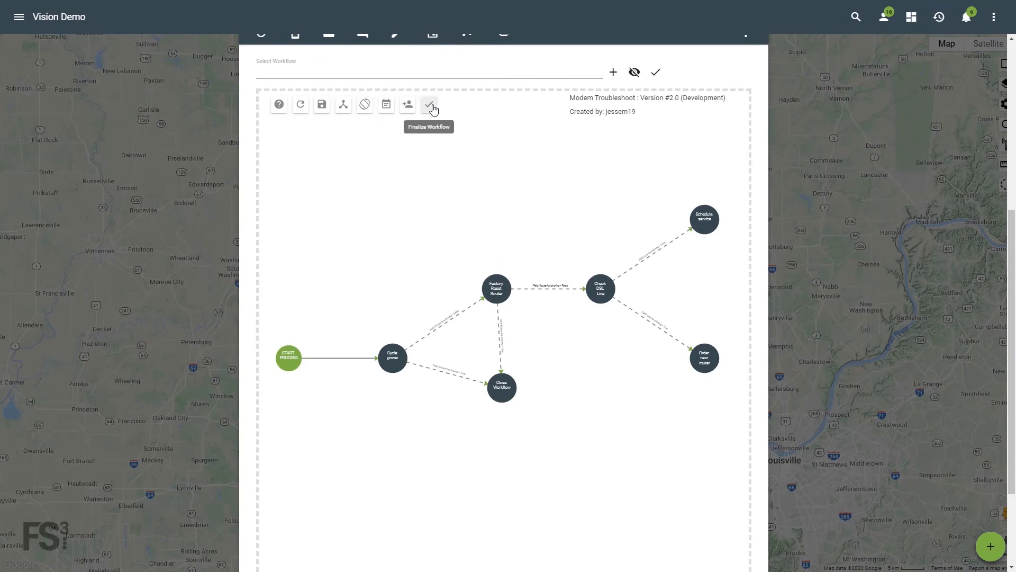
- Finalize Modem Troubleshoot version 2.0 and submit the move to production
click(430, 104)
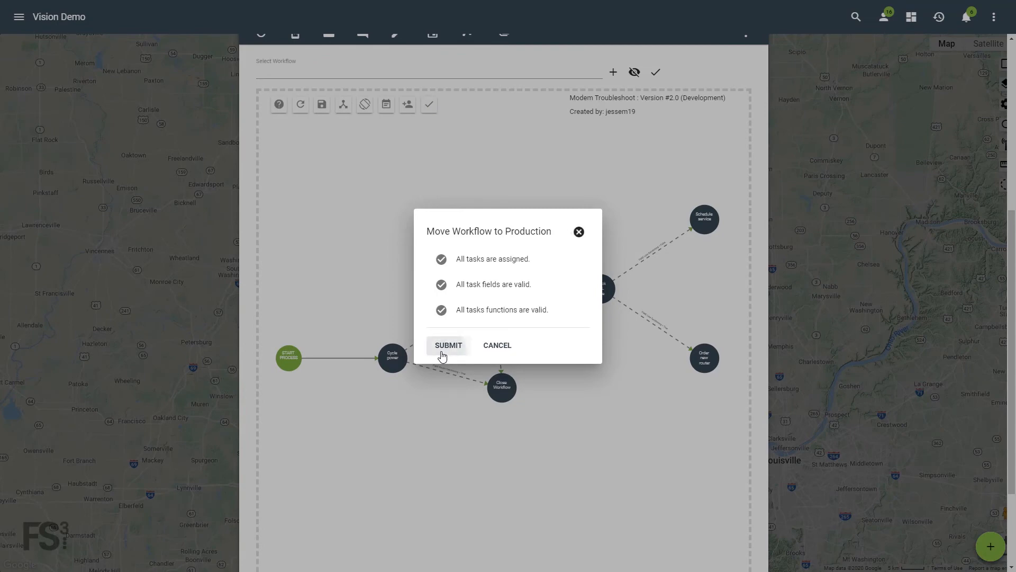
click(448, 345)
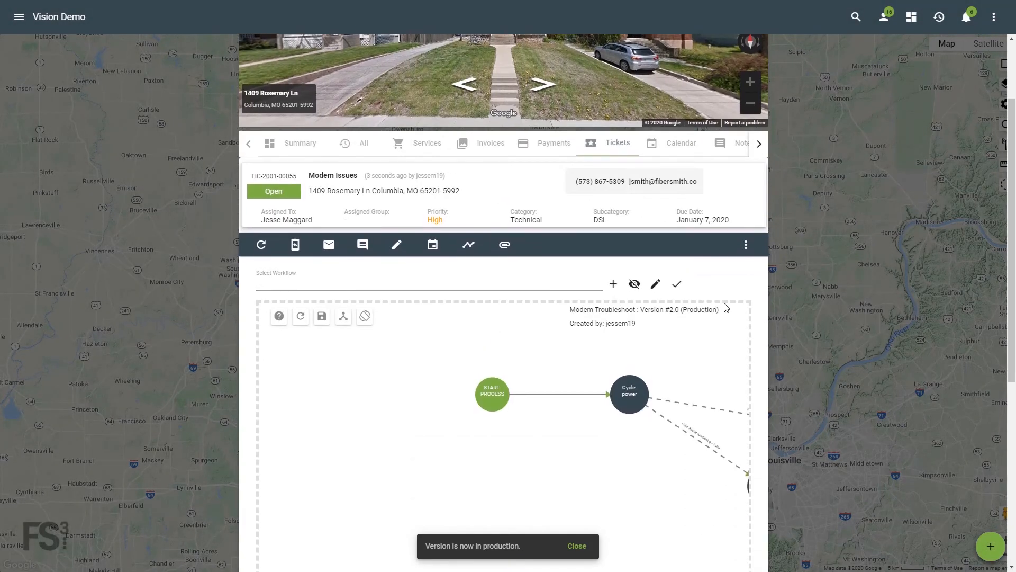
- Start a Modem Troubleshoot workflow process on the ticket so Cycle power appears
click(676, 283)
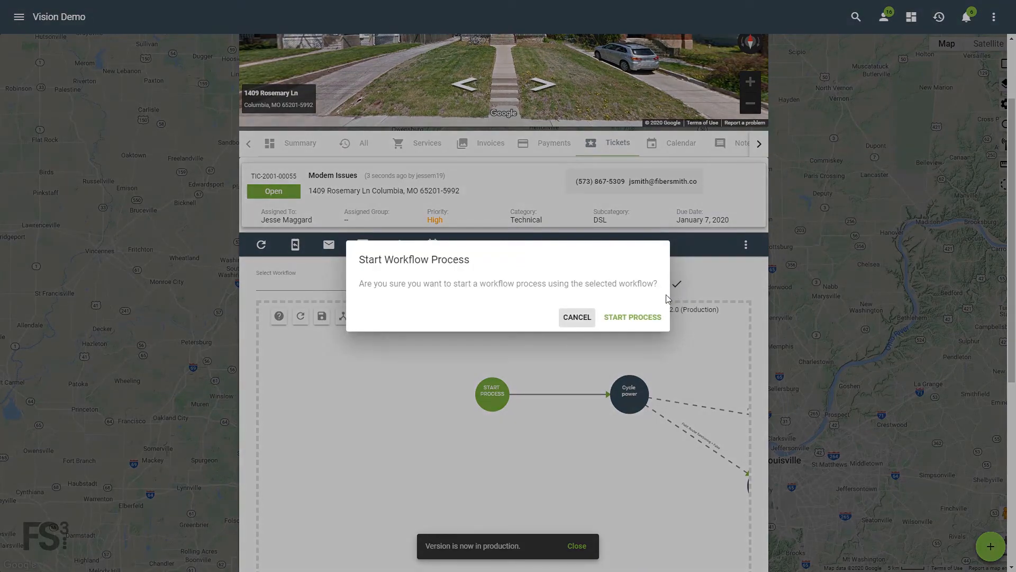
click(632, 317)
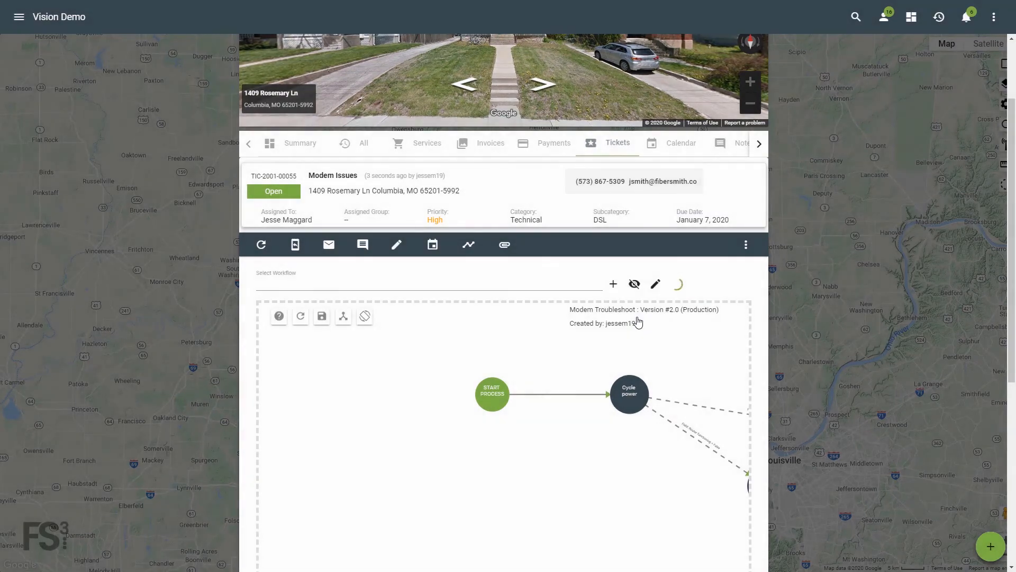
click(677, 284)
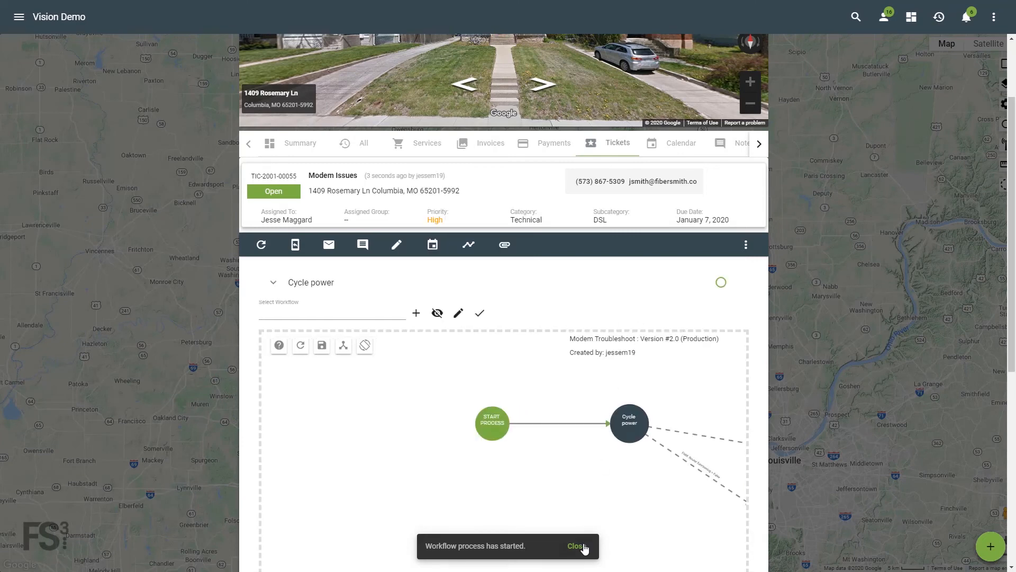
mouse_move(436, 313)
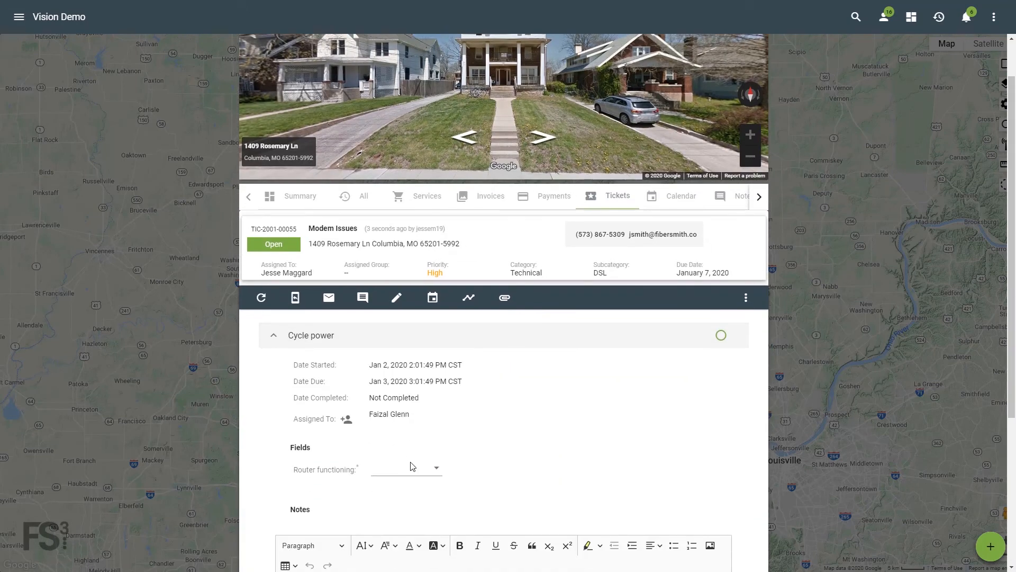
- Set the Cycle power task's Router functioning field to True
click(407, 469)
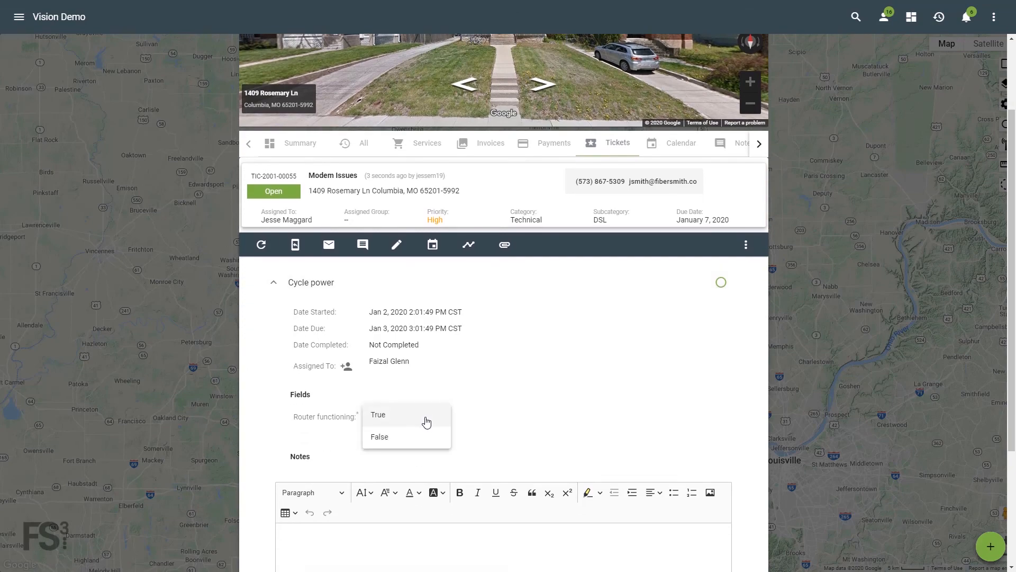
click(378, 415)
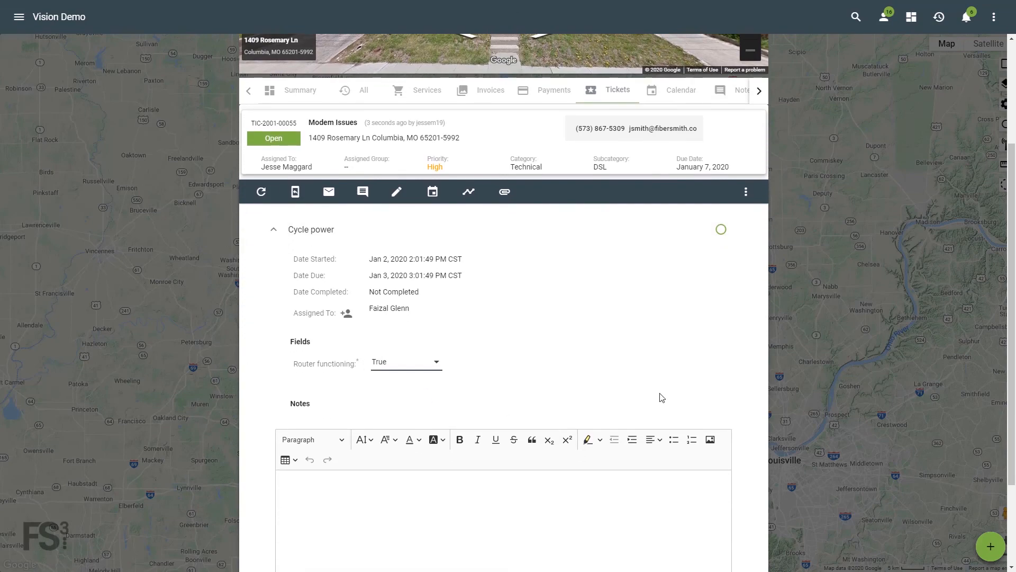